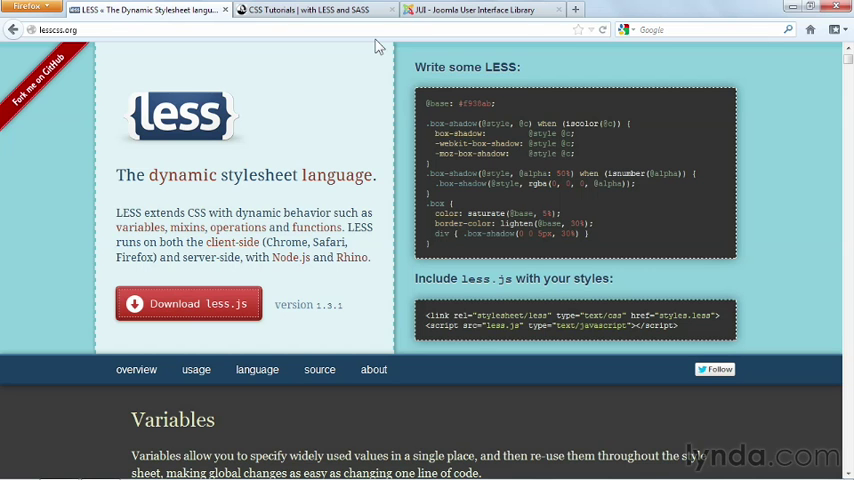
Switch to the 'JUI - Joomla User Interface Library' page on kyleledbetter.com
{"action": "left_click", "coordinate": [320, 12]}
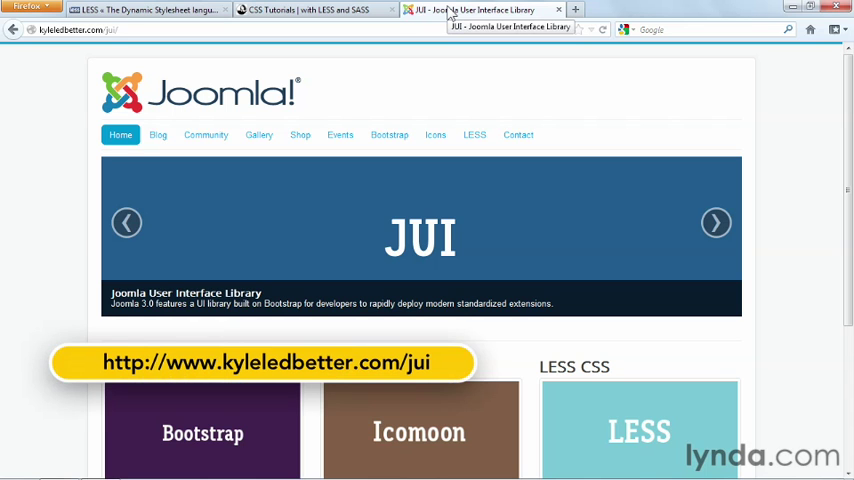
{"action": "mouse_move", "coordinate": [808, 132]}
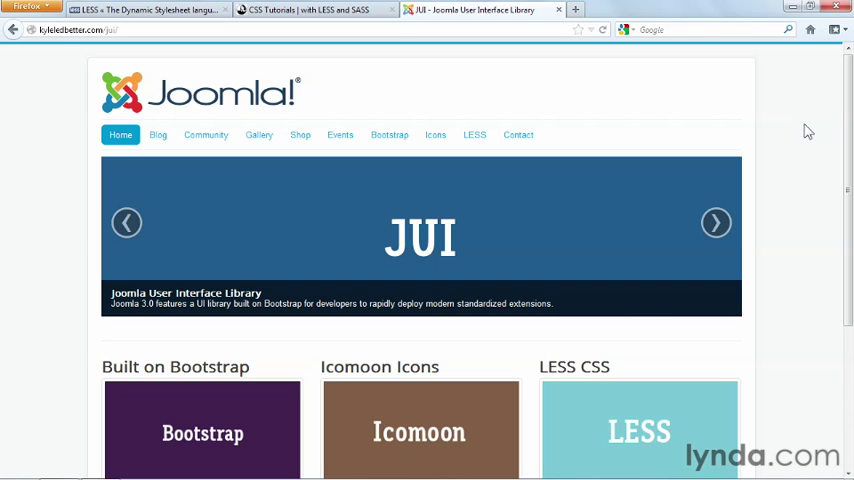
Show the site's LESS CSS page and read down its template.less import list
{"action": "left_click", "coordinate": [474, 134]}
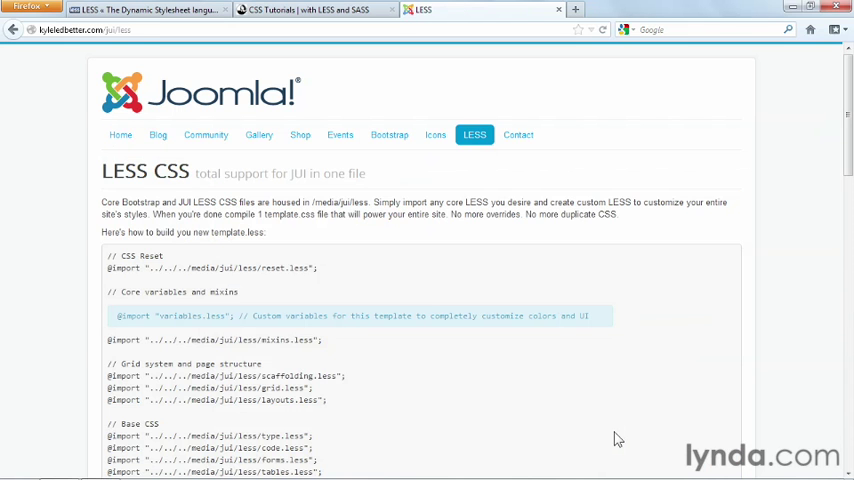
{"action": "scroll", "scroll_direction": "down", "scroll_amount": 3}
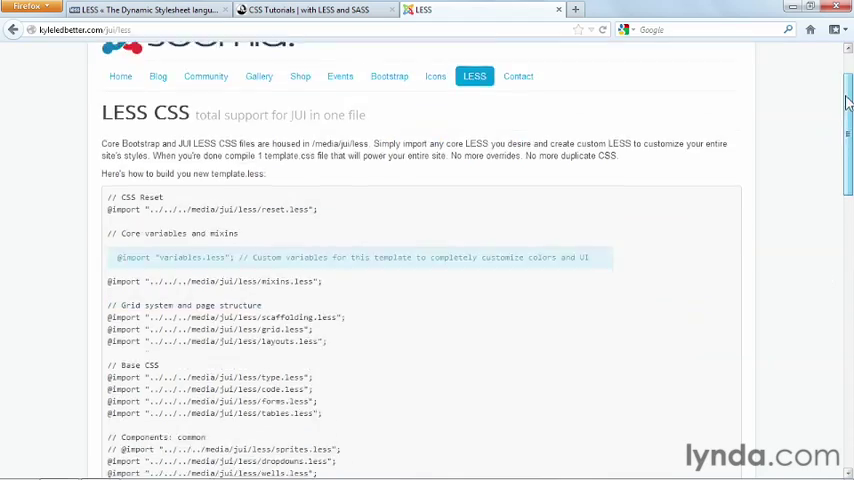
{"action": "scroll", "scroll_direction": "down", "scroll_amount": 3}
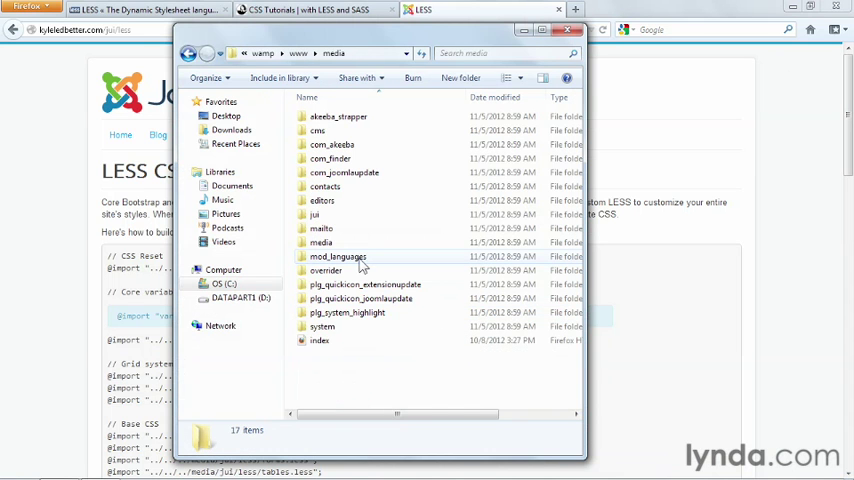
{"action": "mouse_move", "coordinate": [316, 214]}
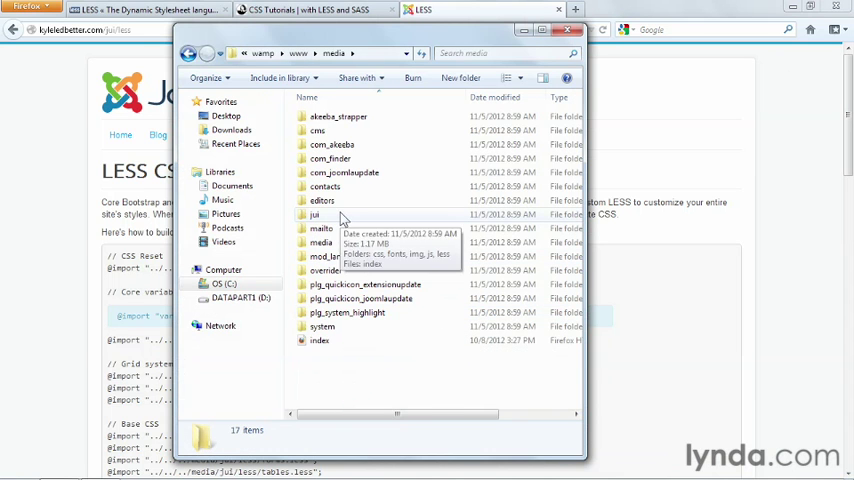
Review the LESS files inside media/jui/less, then go back to the wamp/www root
{"action": "double_click", "coordinate": [316, 214]}
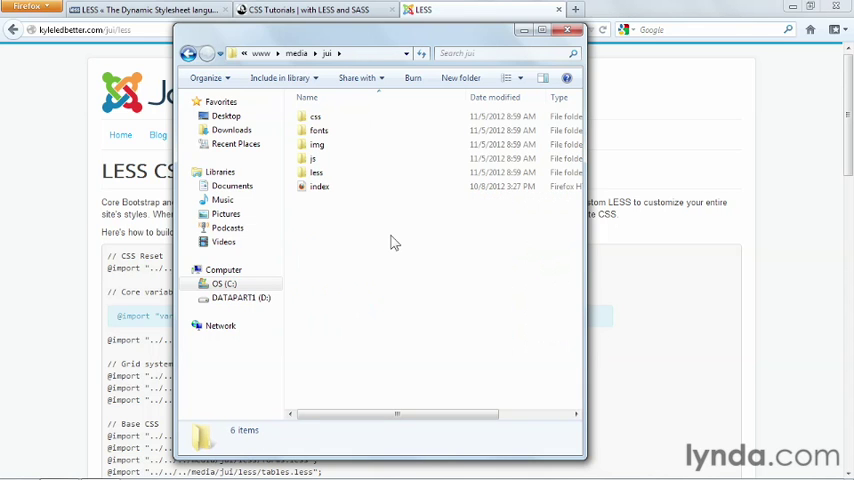
{"action": "double_click", "coordinate": [316, 172]}
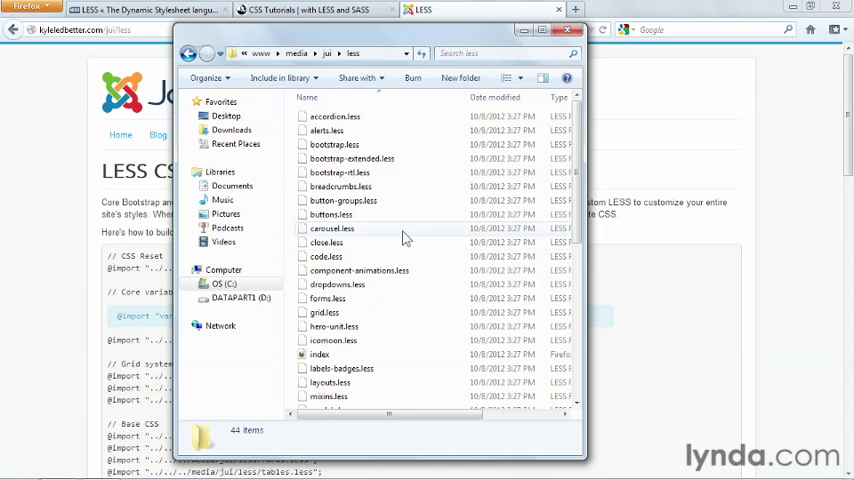
{"action": "scroll", "scroll_direction": "down", "scroll_amount": 3}
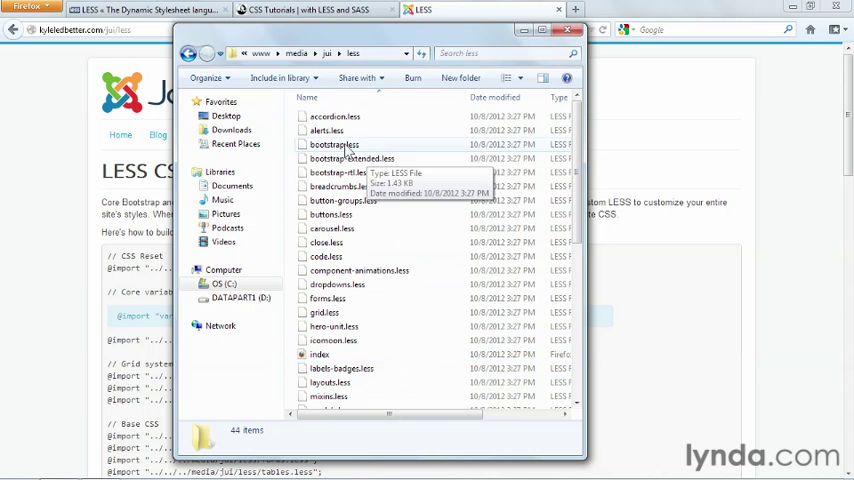
{"action": "left_click", "coordinate": [196, 52]}
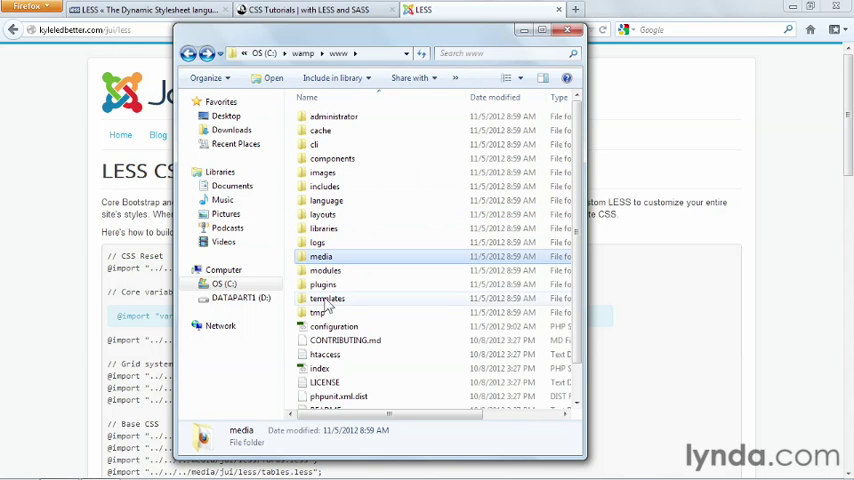
Browse to templates/protostar/less with template.less and variables.less, then return to the LESS CSS page
{"action": "double_click", "coordinate": [328, 298]}
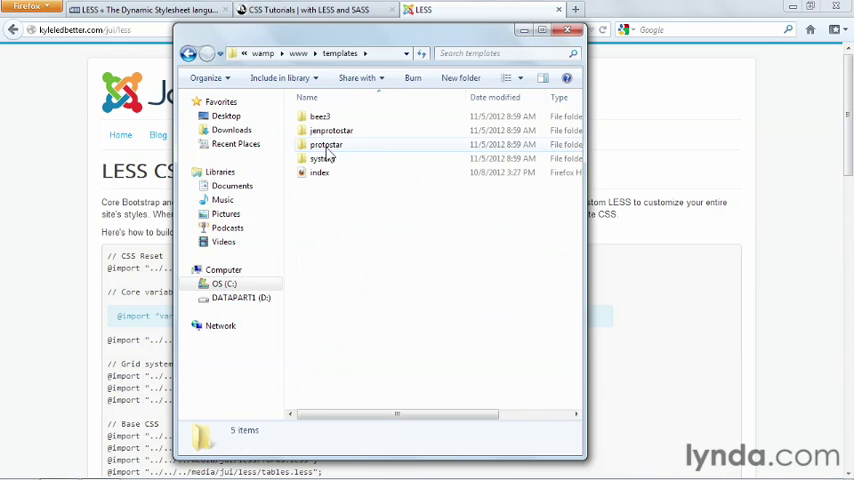
{"action": "double_click", "coordinate": [326, 144]}
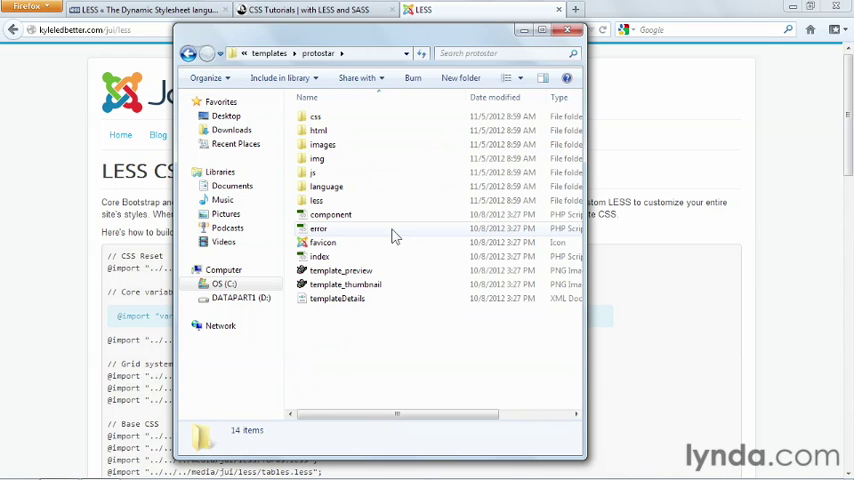
{"action": "left_click", "coordinate": [316, 200]}
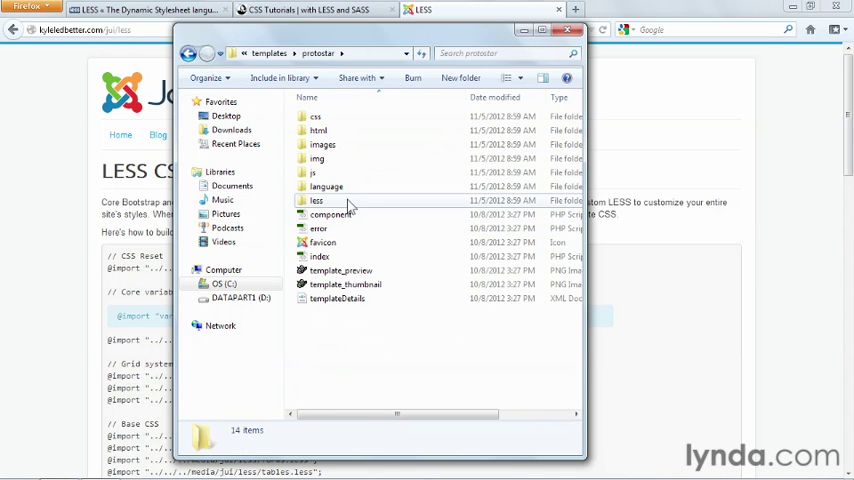
{"action": "double_click", "coordinate": [316, 200]}
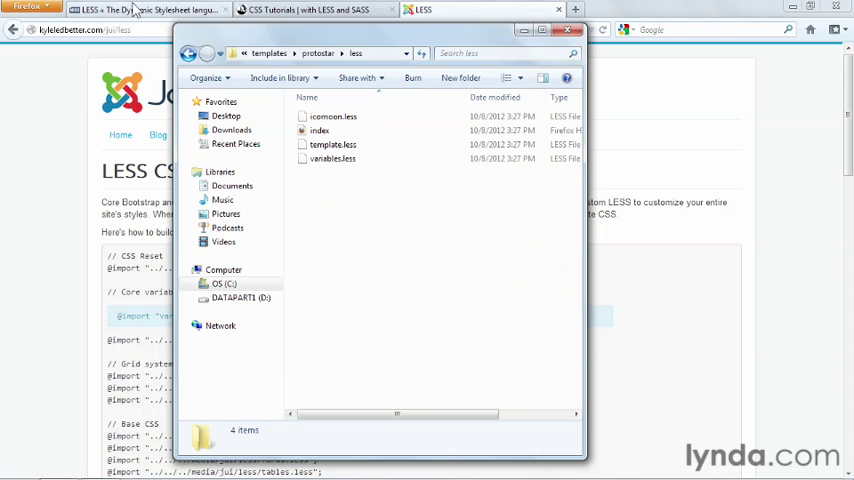
{"action": "left_click", "coordinate": [572, 32]}
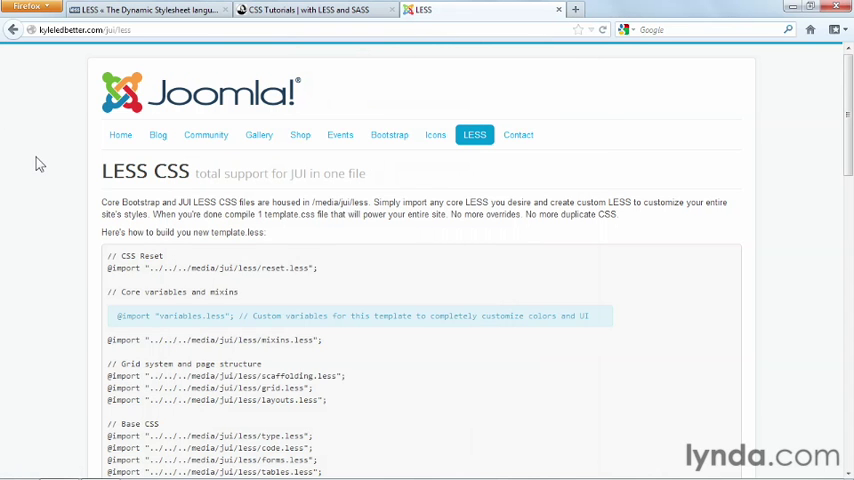